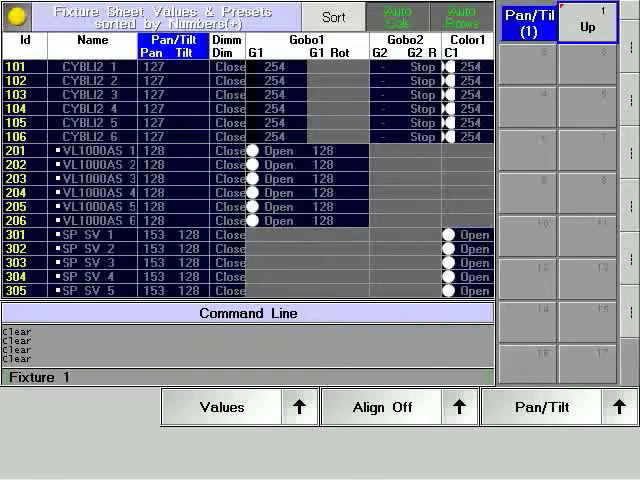
# Select fixtures 101 thru 106 and confirm the selection.
pyautogui.write('Thru')
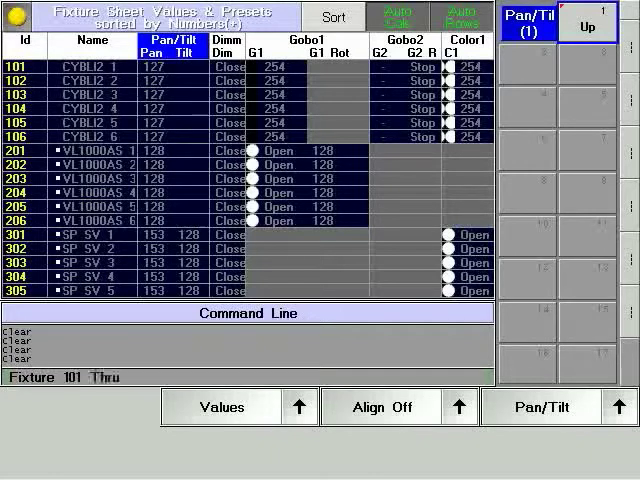
pyautogui.write('10')
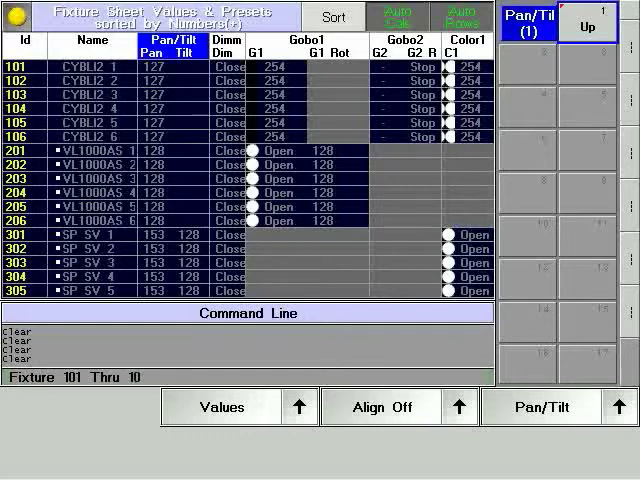
pyautogui.write('6')
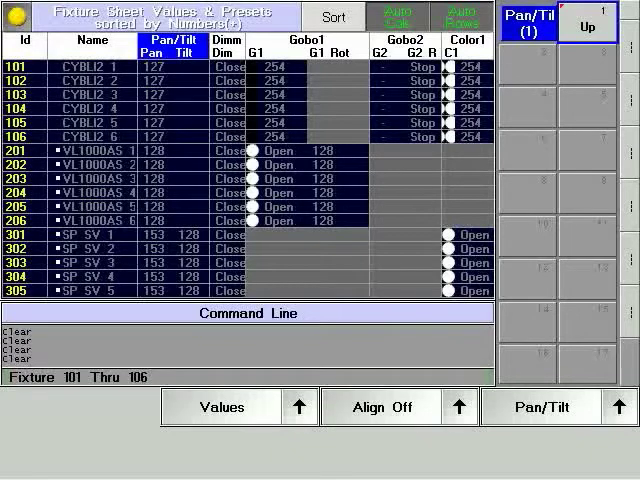
pyautogui.click(587, 24)
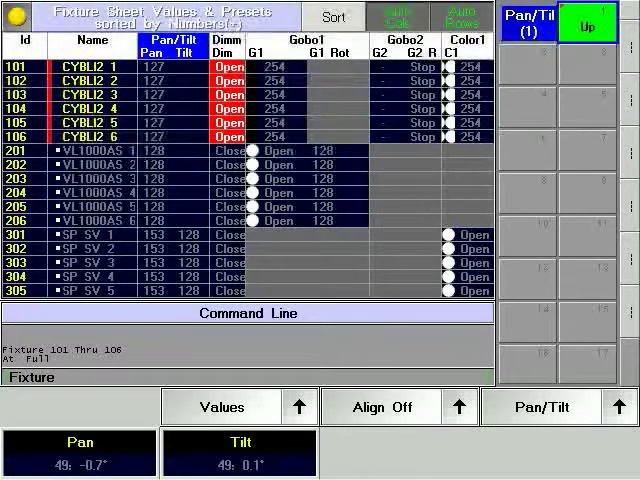
# Switch Align to its < spread mode.
pyautogui.click(380, 406)
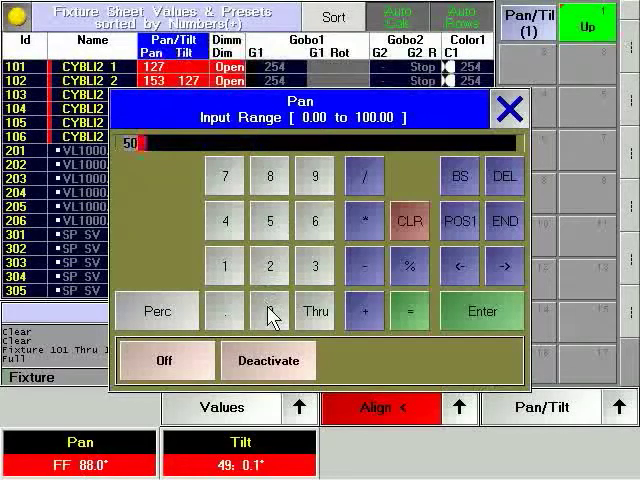
# Apply pan 50, then cycle Align from Off to > mode.
pyautogui.click(483, 311)
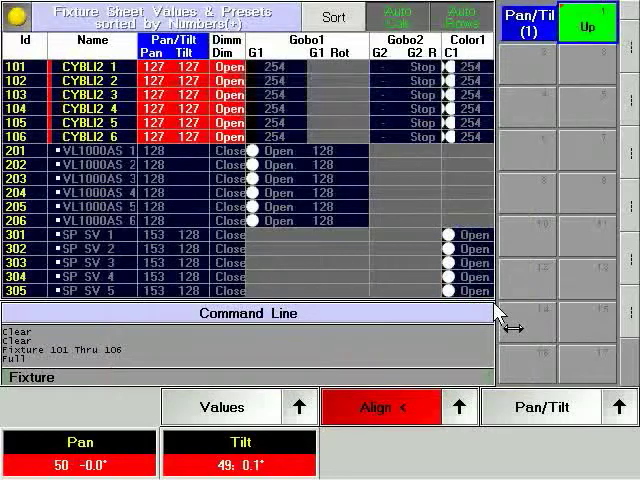
pyautogui.click(382, 407)
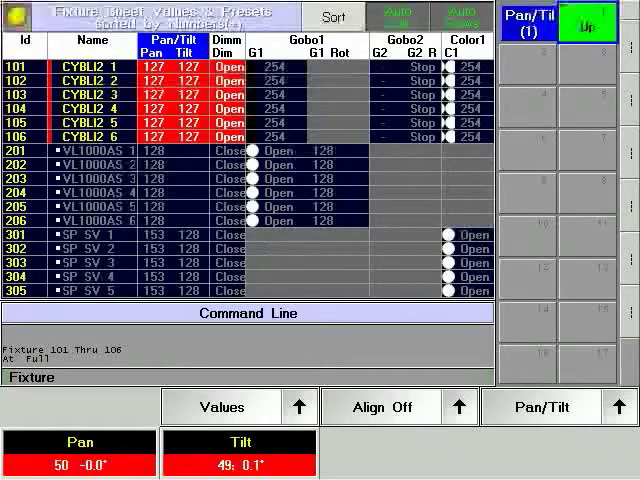
pyautogui.click(381, 407)
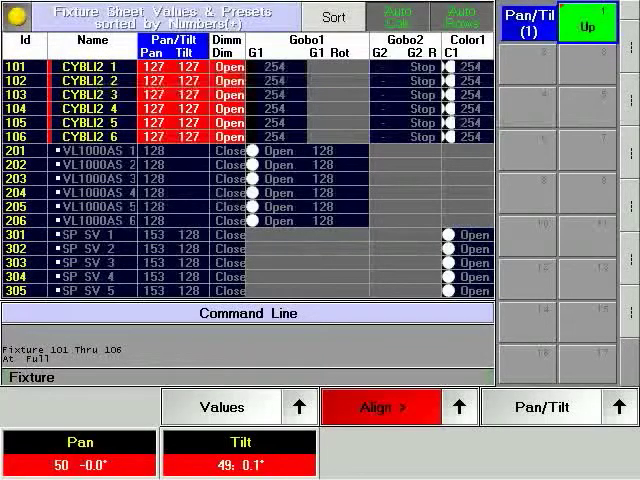
# Fan fixtures 101–106 in pan from 255 down to 127 with Align >.
pyautogui.click(587, 24)
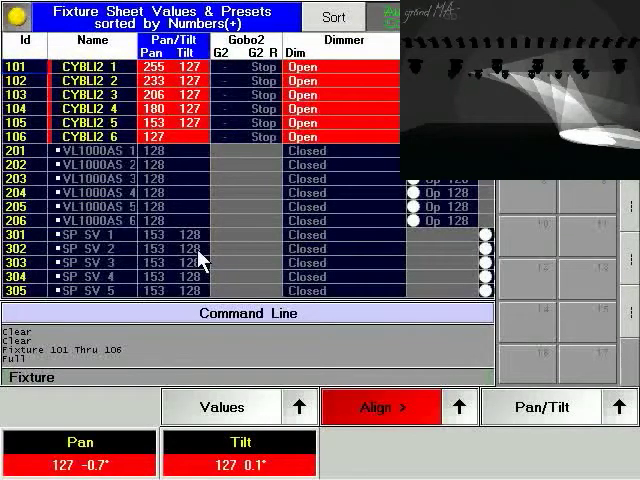
pyautogui.moveTo(85, 460)
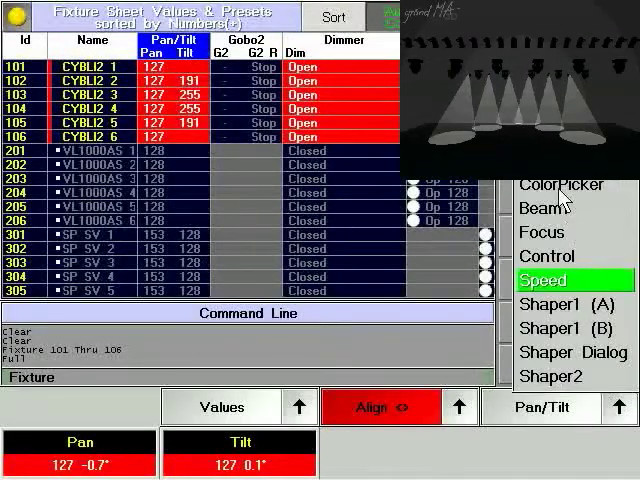
# Open the ColorPicker for fixtures 101–106, keeping the mirrored tilt spread.
pyautogui.click(563, 186)
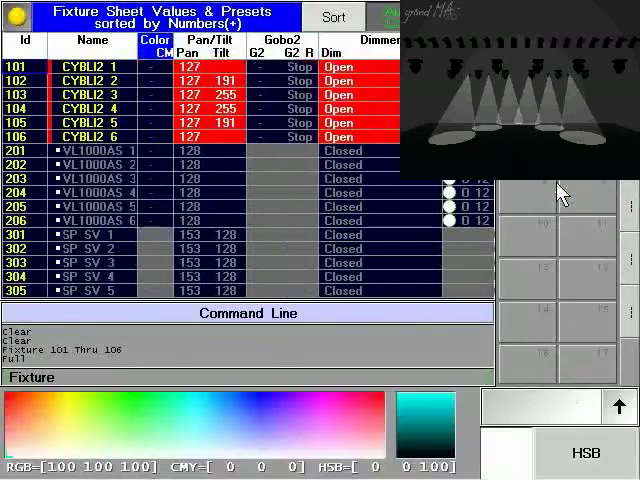